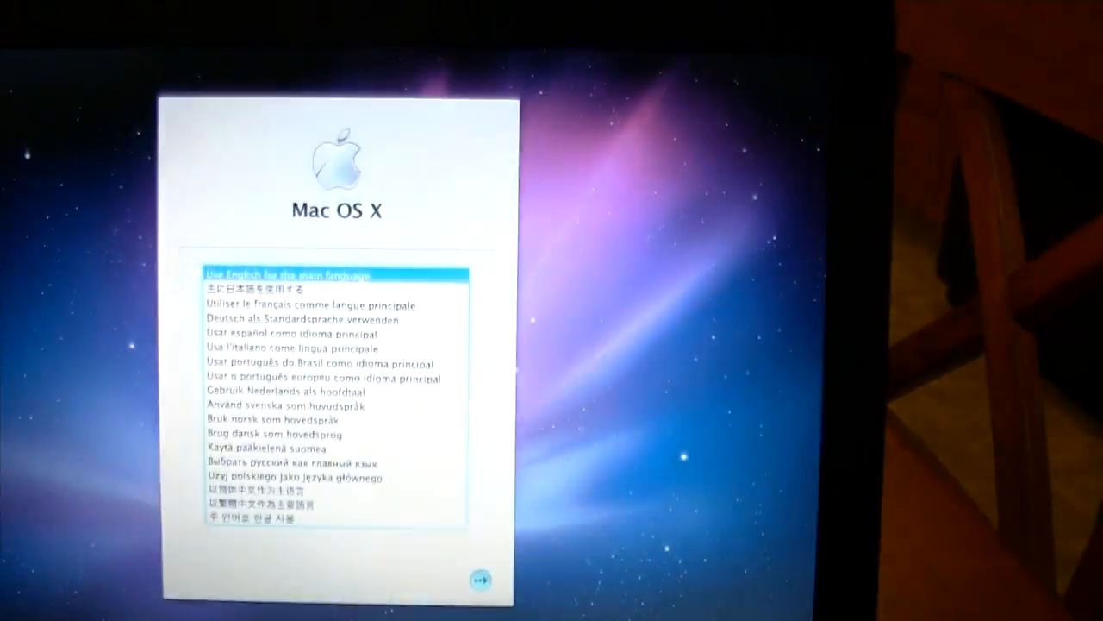
Choose English as the main language and continue past the Install Mac OS X screen
left_click(479, 580)
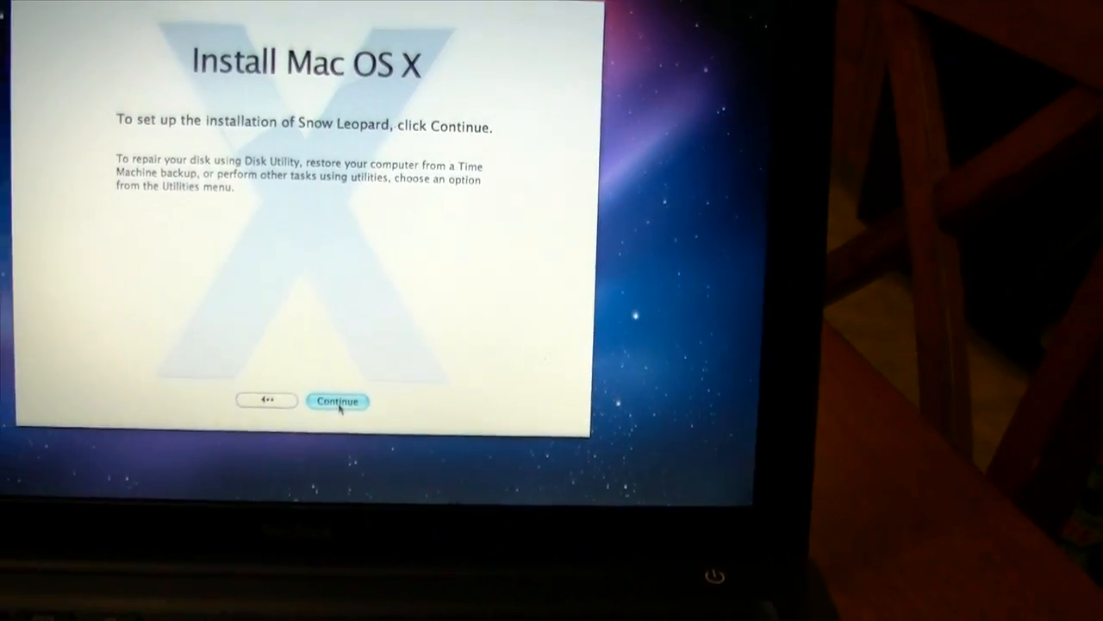
left_click(338, 400)
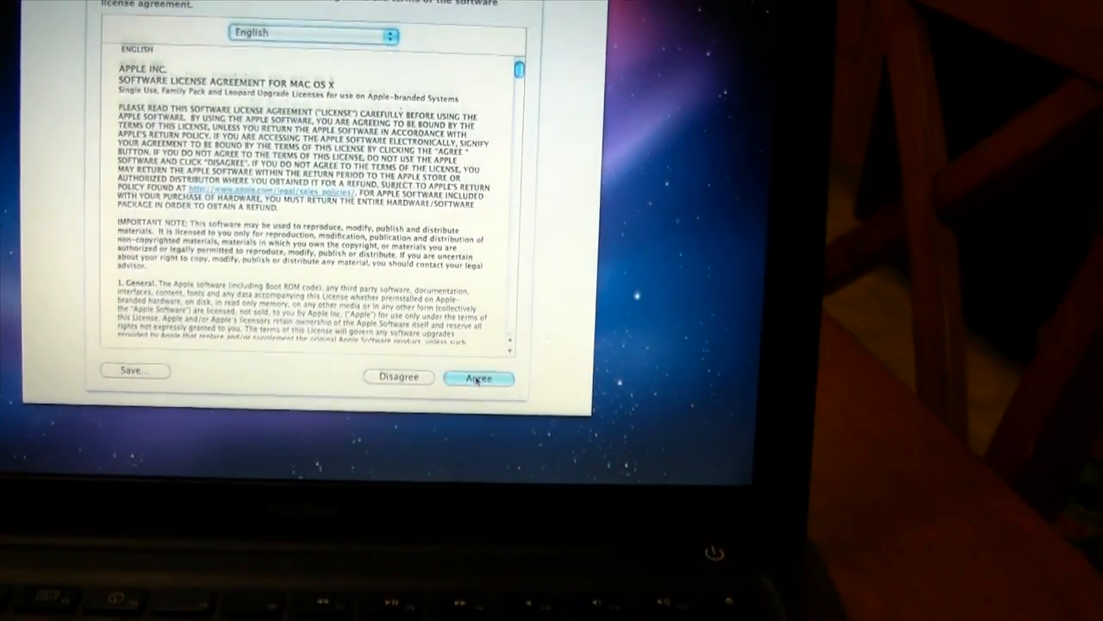
Agree to the license and start installing Mac OS X onto the My computer disk
left_click(478, 377)
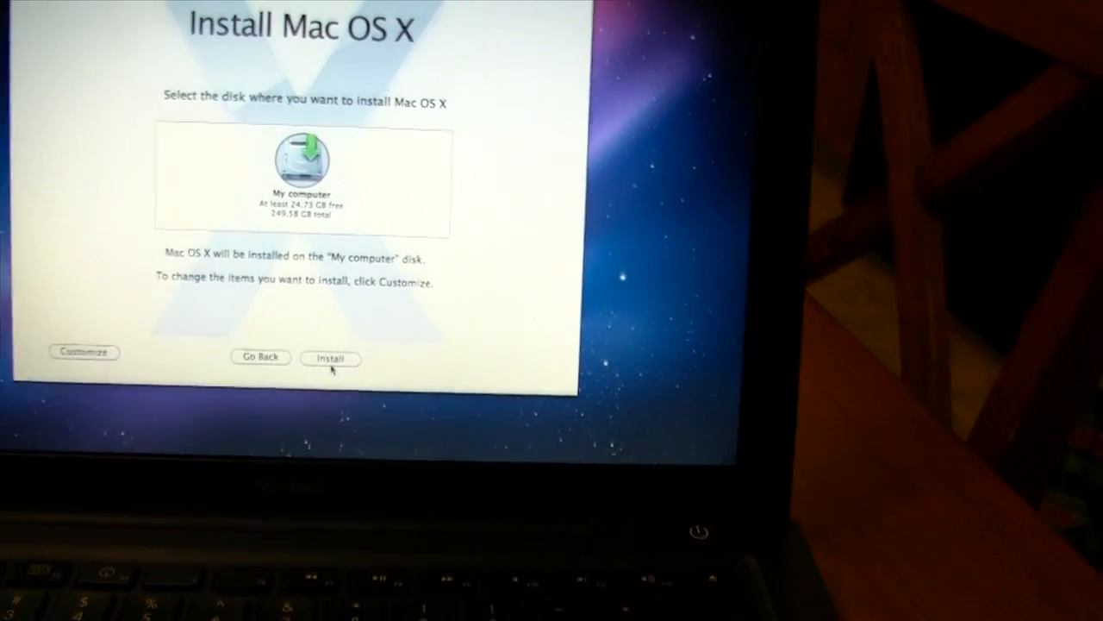
left_click(331, 358)
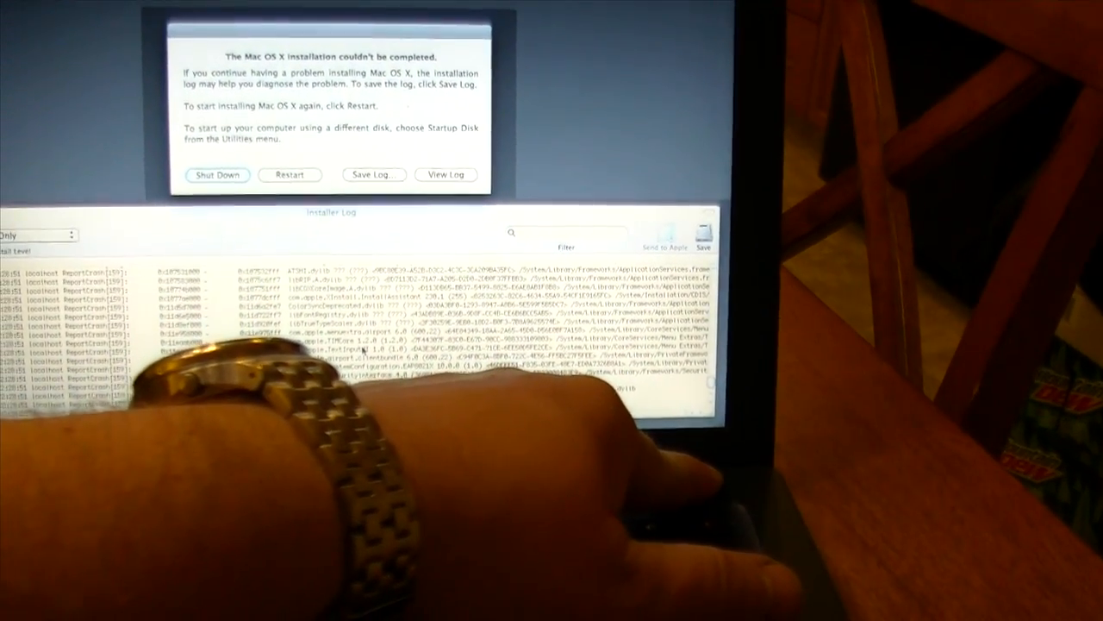
Shut the computer down from the 'installation couldn't be completed' alert
left_click(290, 174)
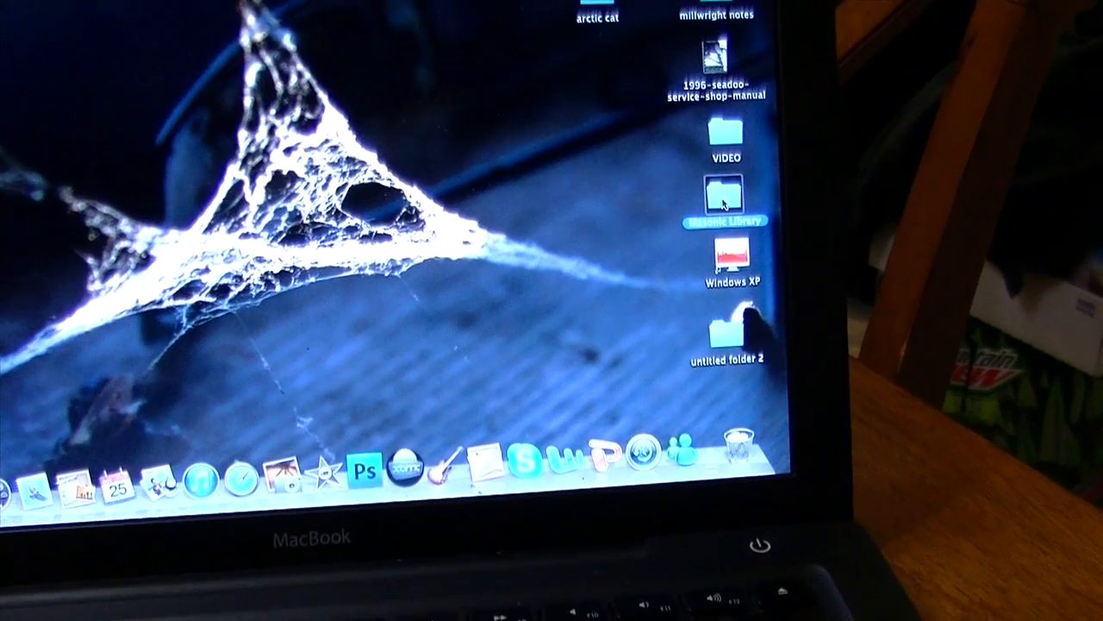
Browse the Masonic Library folder's PDF list, scrolling well down its 509 documents
double_click(728, 197)
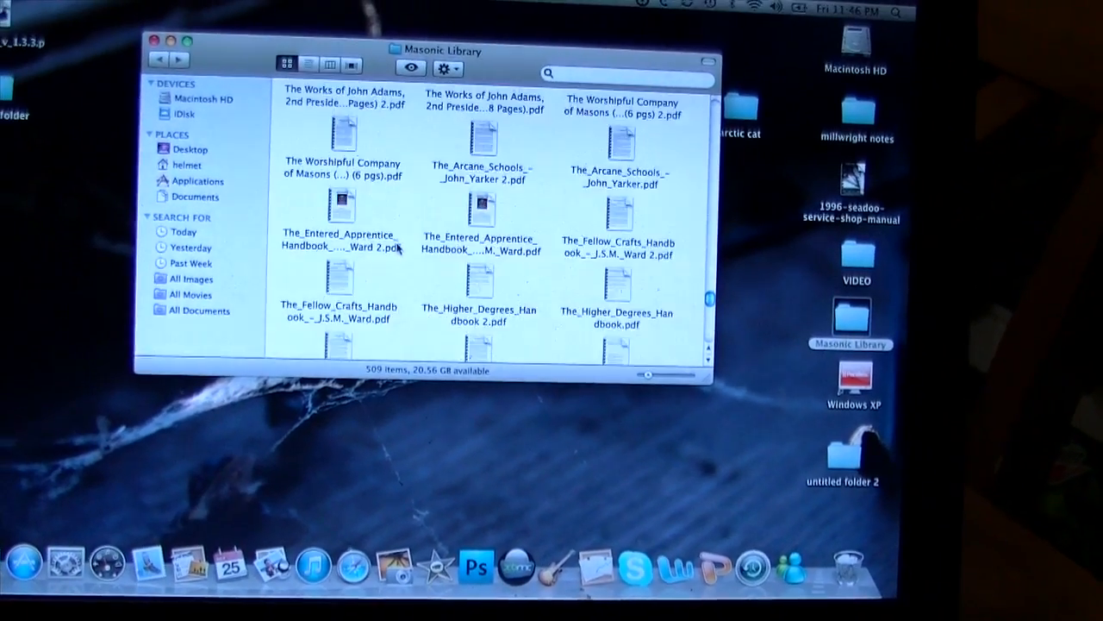
scroll("down", 3)
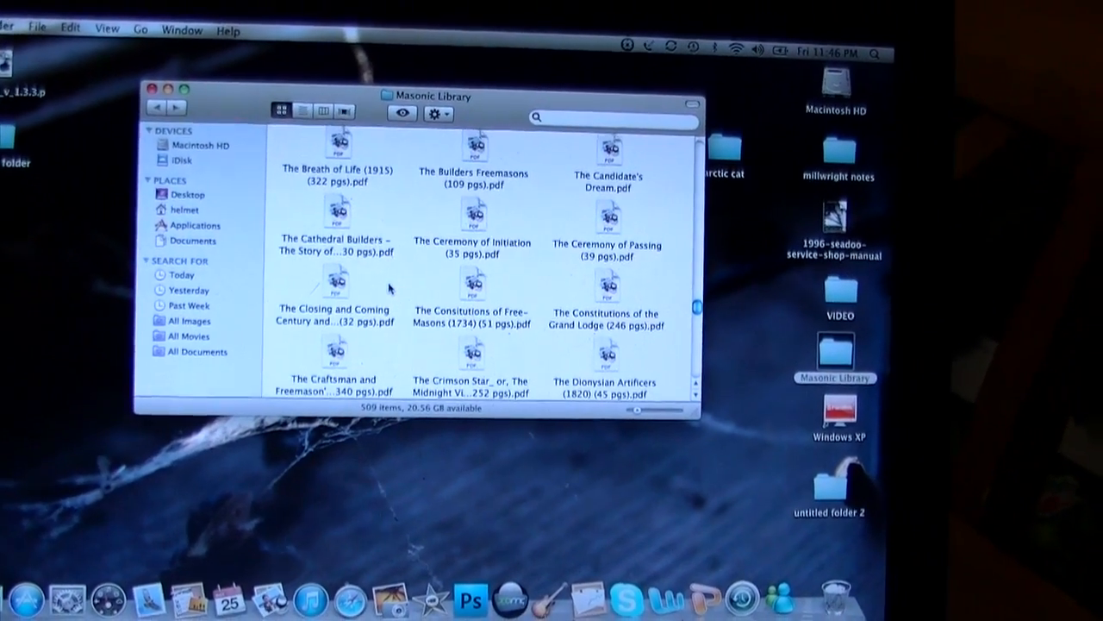
scroll("down", 3)
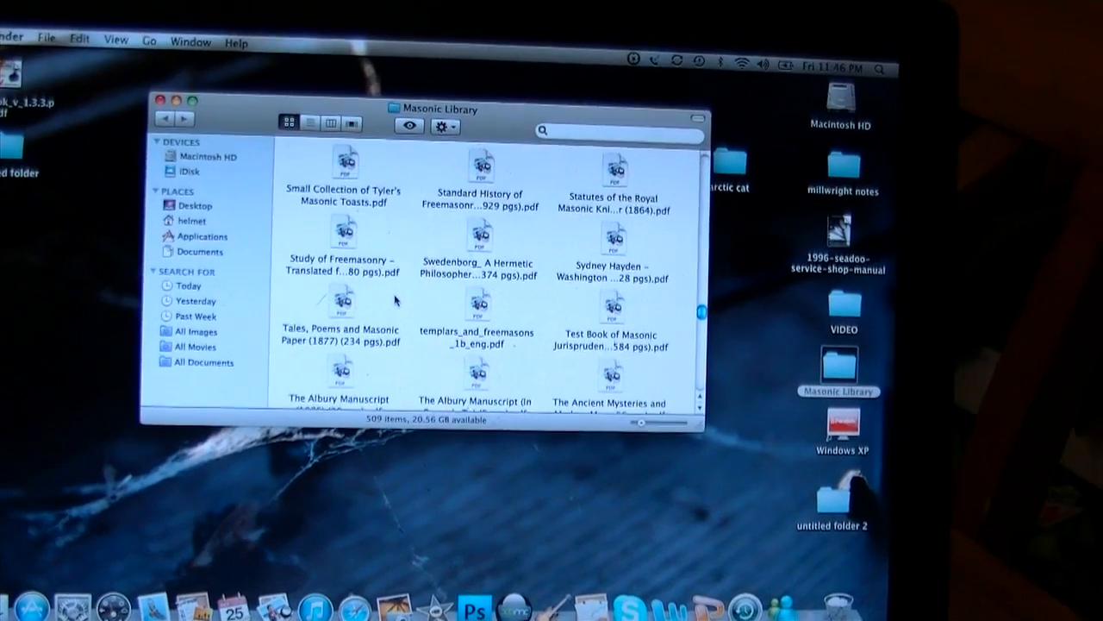
scroll("down", 3)
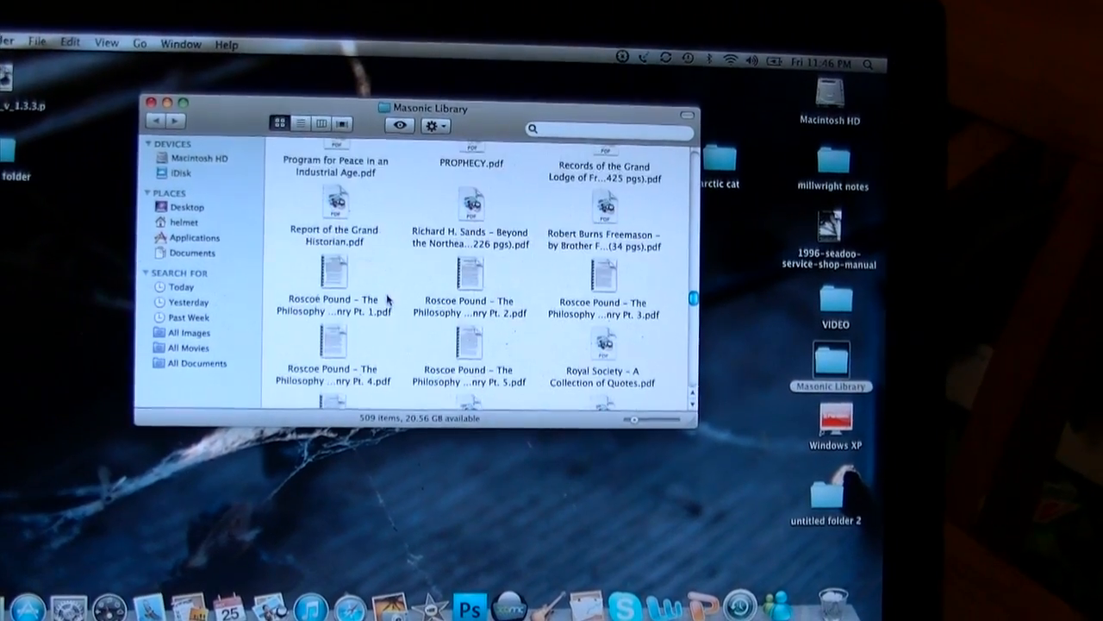